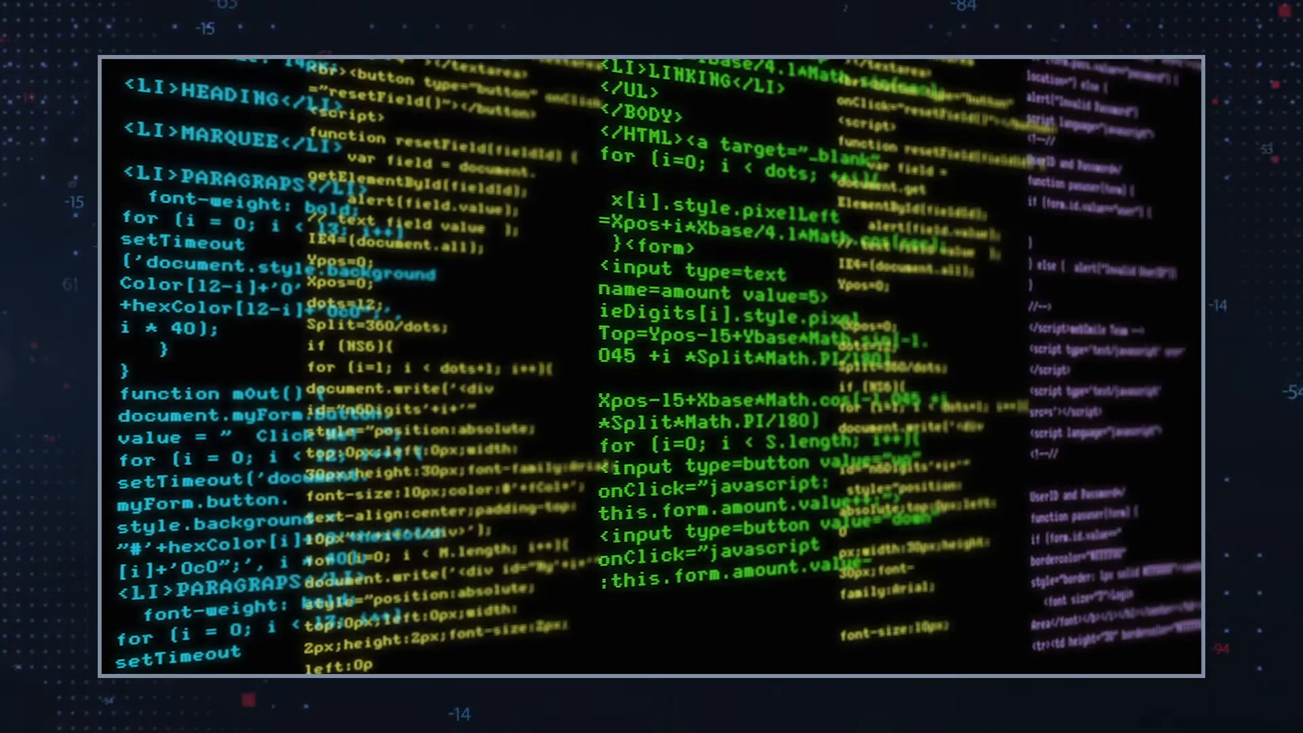
scroll("down", 3)
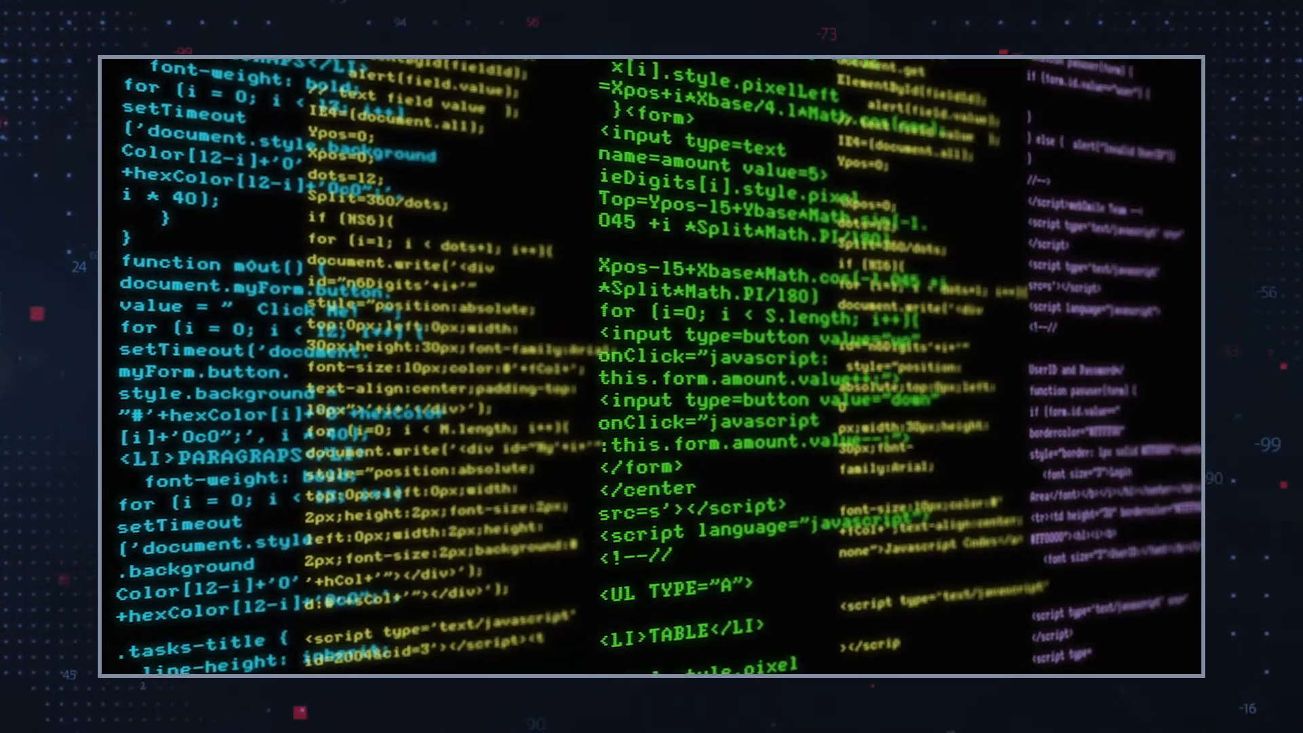